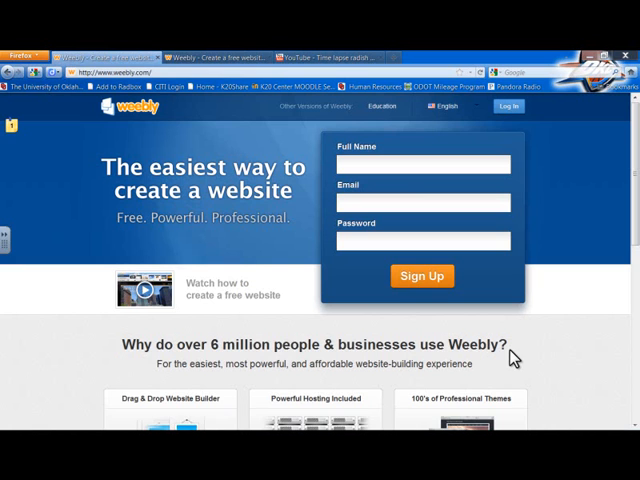
pyautogui.moveTo(504, 308)
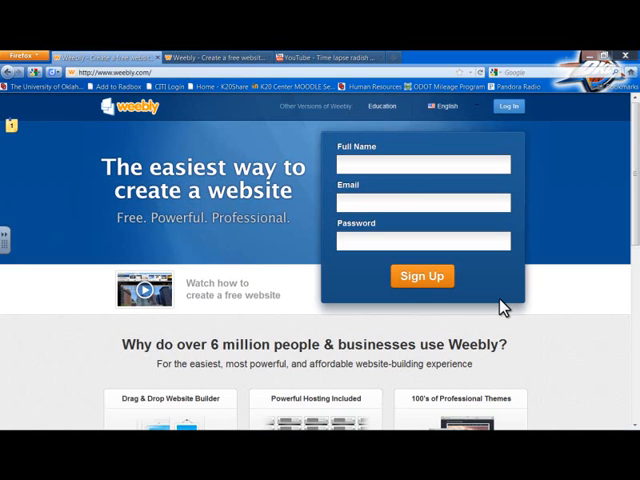
pyautogui.moveTo(376, 184)
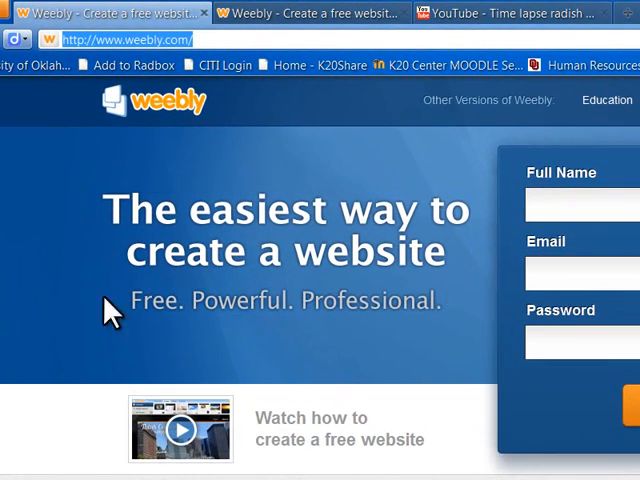
pyautogui.moveTo(288, 356)
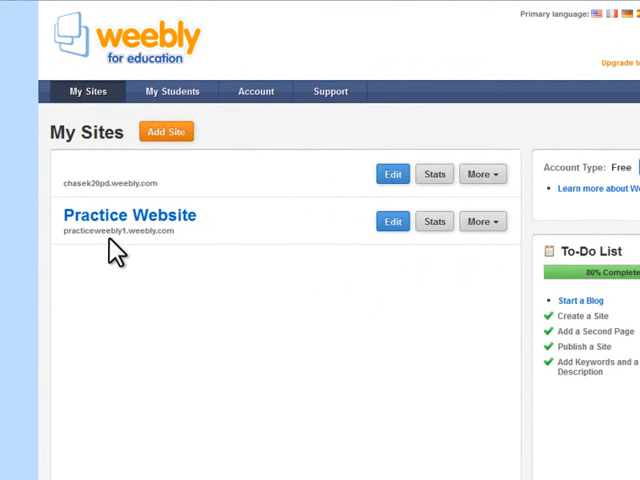
pyautogui.moveTo(156, 240)
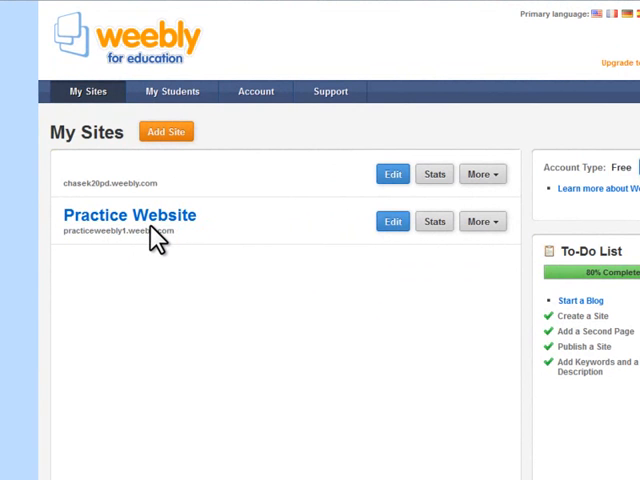
pyautogui.moveTo(200, 160)
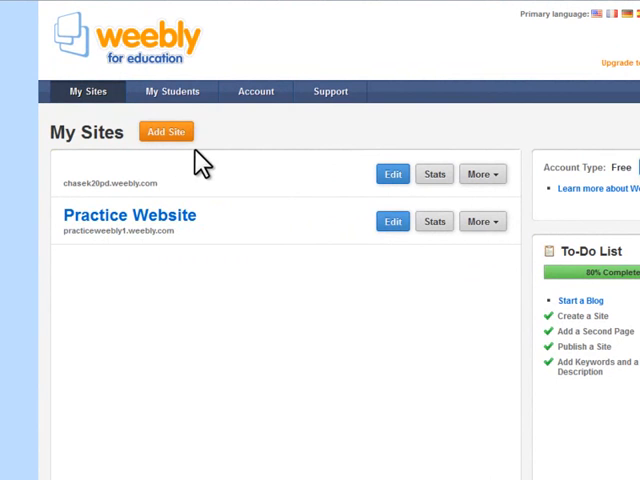
pyautogui.moveTo(200, 144)
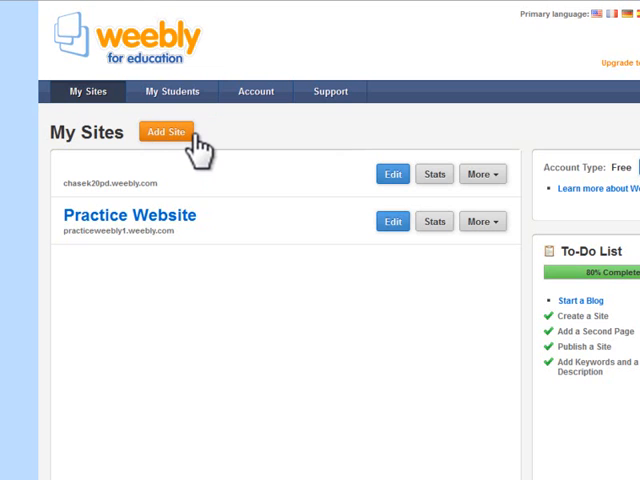
pyautogui.moveTo(276, 244)
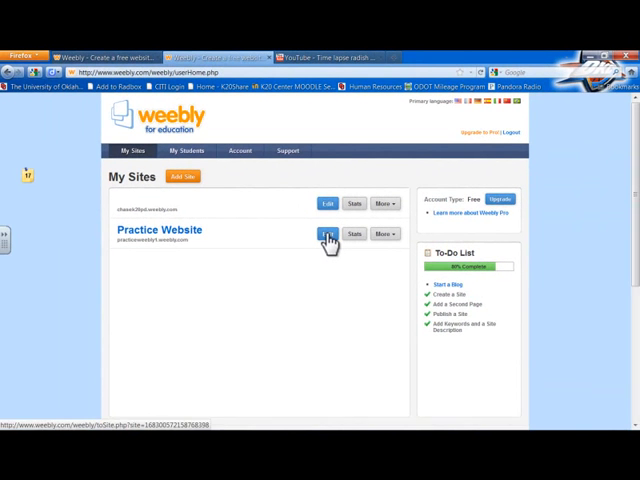
# Step: Open Practice Website in the Weebly editor and move down to its empty page body
pyautogui.click(322, 234)
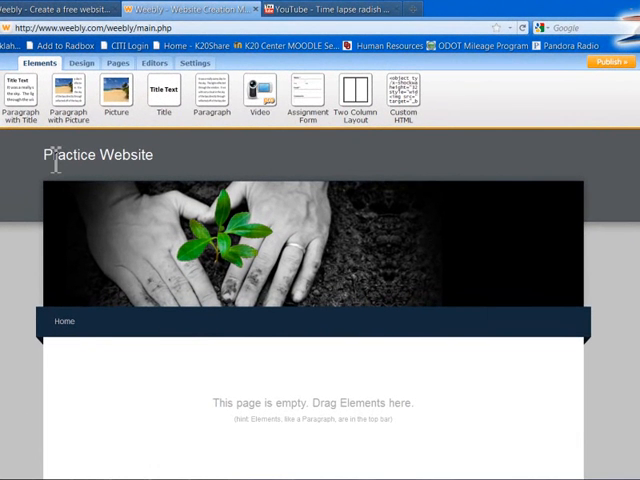
pyautogui.moveTo(70, 192)
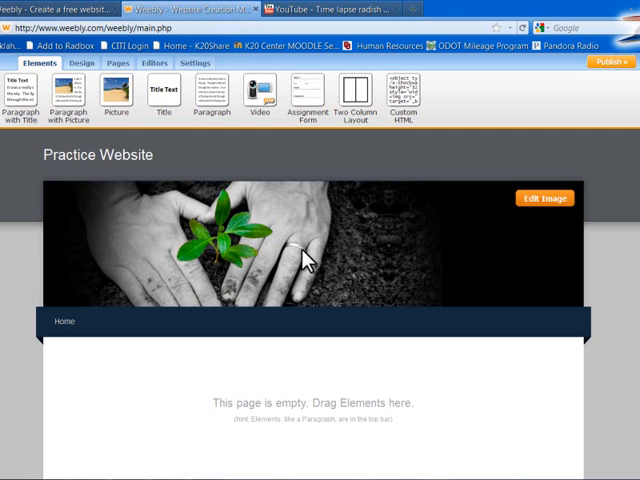
pyautogui.moveTo(318, 236)
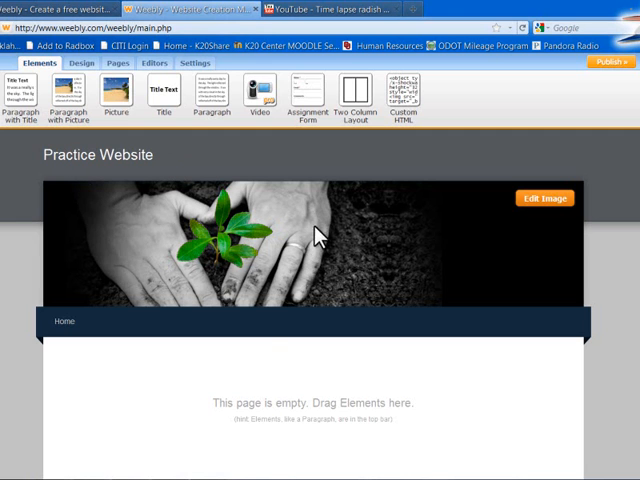
pyautogui.scroll(-3)
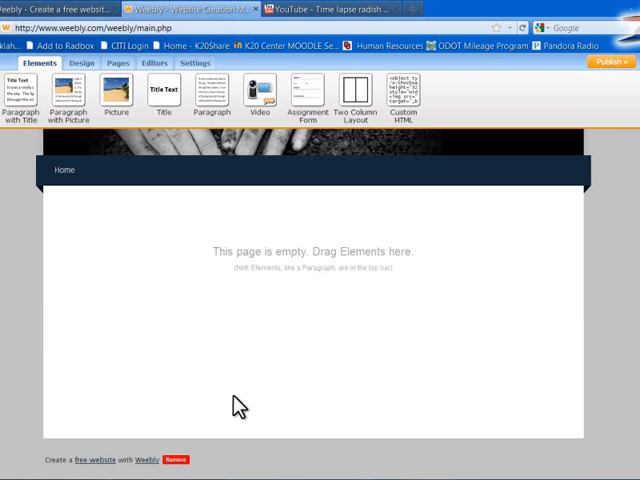
pyautogui.moveTo(292, 272)
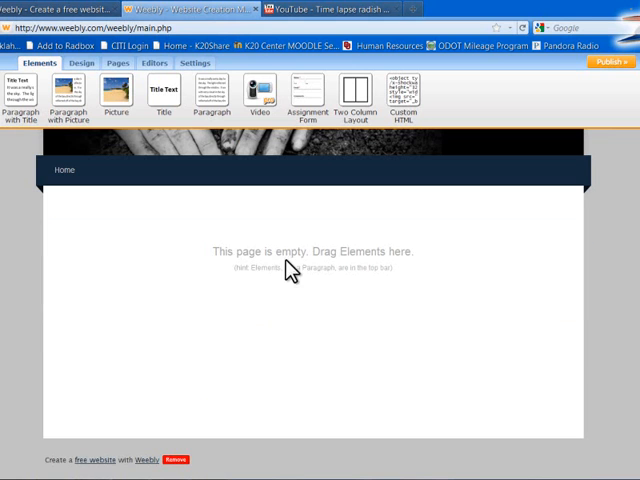
pyautogui.moveTo(344, 282)
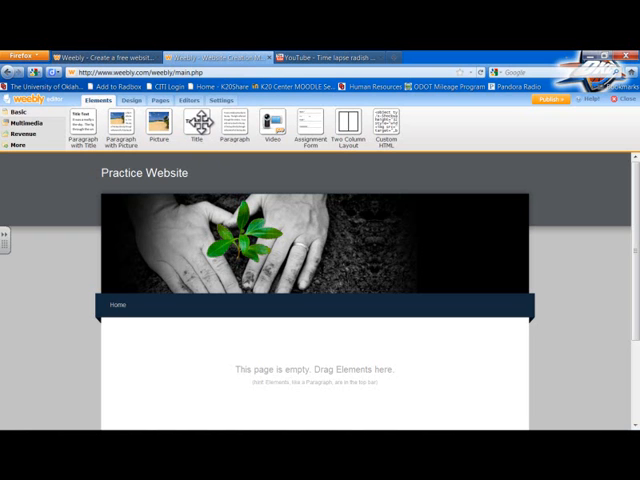
# Step: Add a paragraph block reading 'Hello everyone! Welcome to my site!' to the empty page
pyautogui.moveTo(198, 128); pyautogui.dragTo(198, 304)
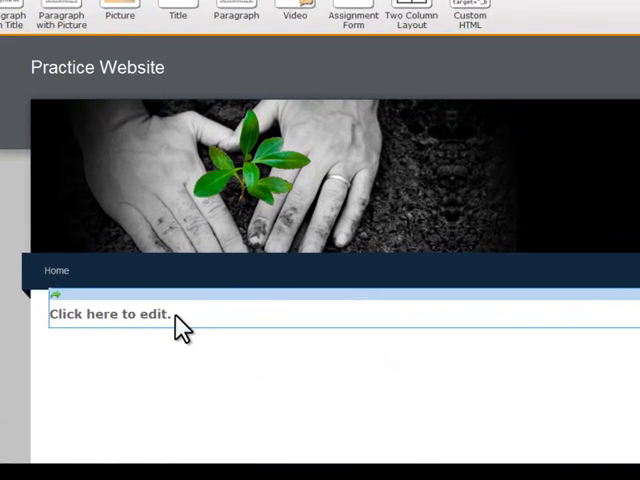
pyautogui.click(110, 314)
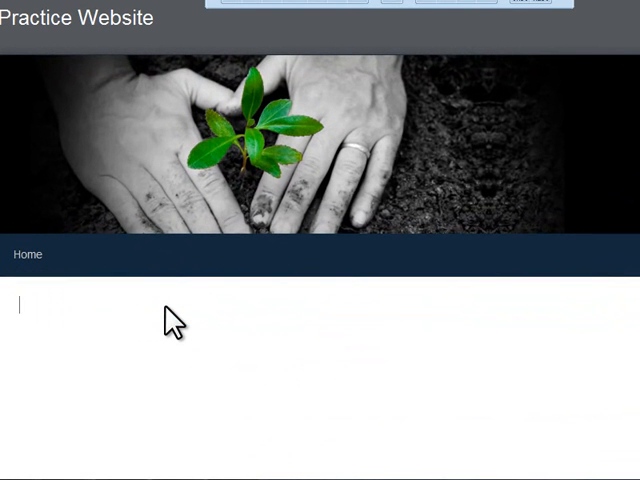
pyautogui.write('Hello')
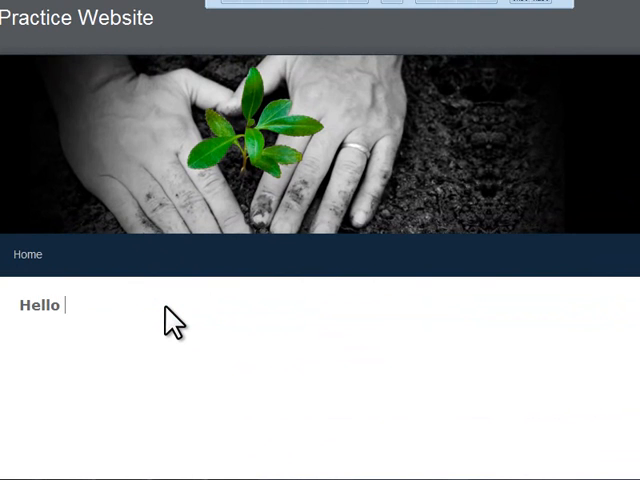
pyautogui.write('everyon')
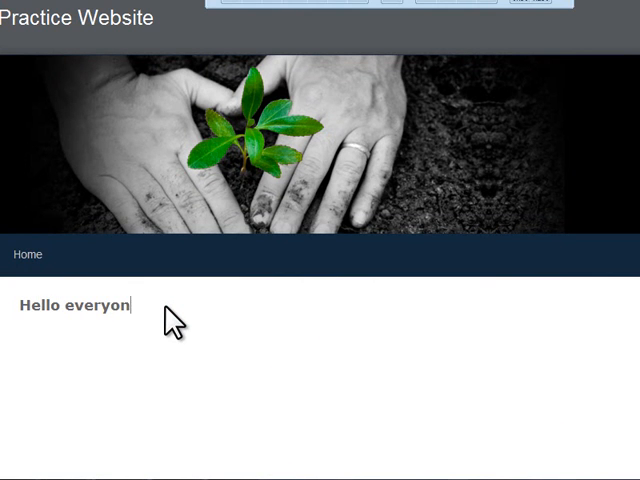
pyautogui.write('e! We')
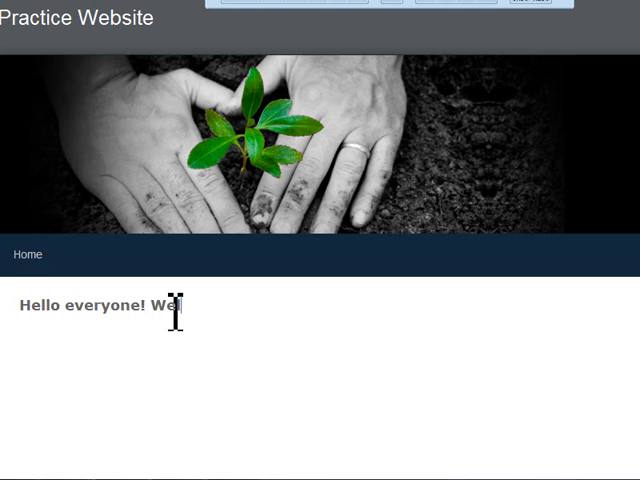
pyautogui.write('come')
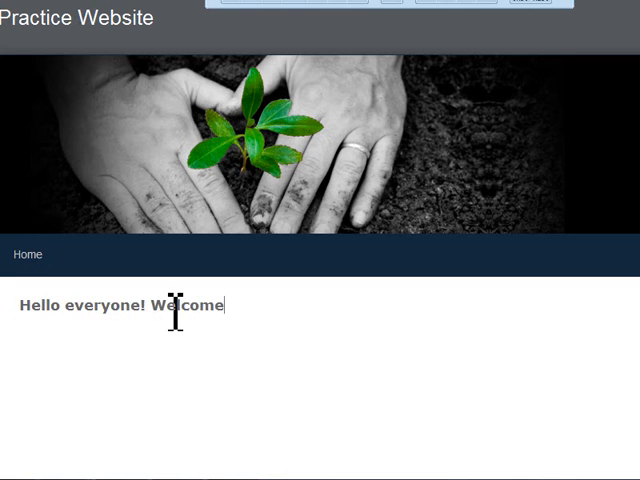
pyautogui.write('to my')
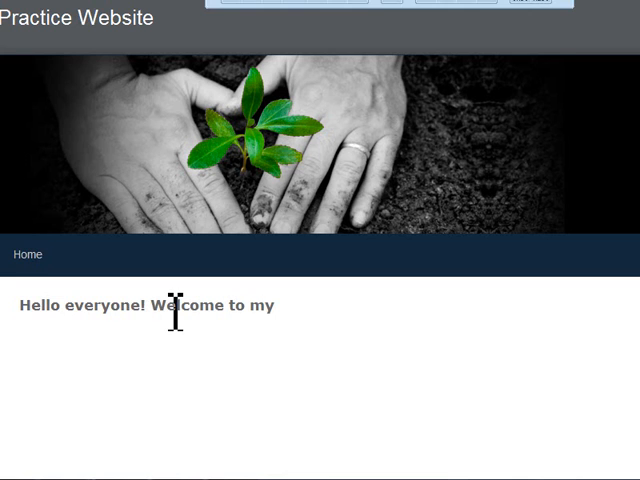
pyautogui.write('site')
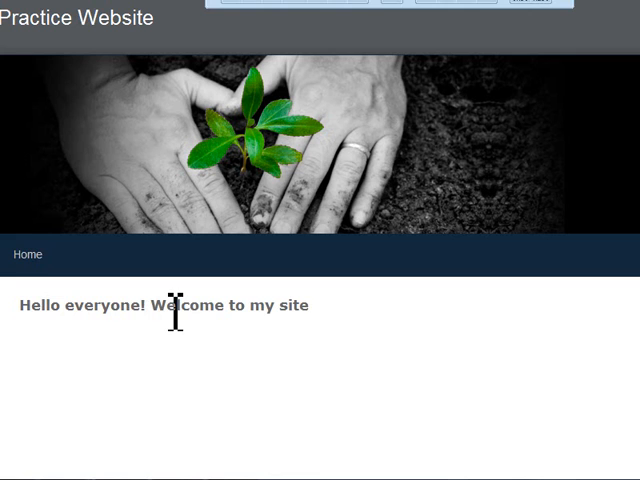
pyautogui.write('!')
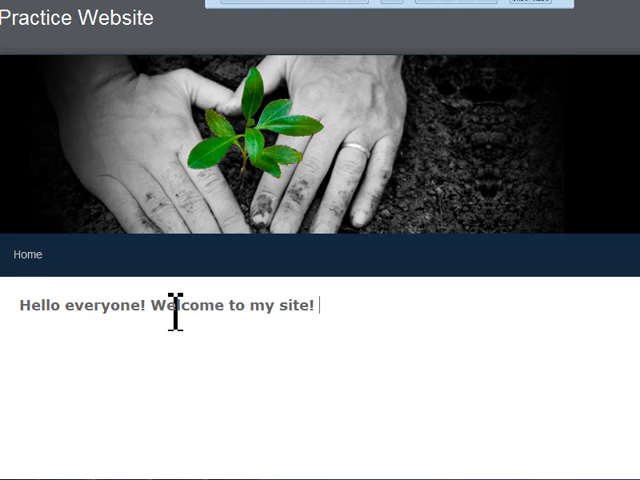
pyautogui.moveTo(344, 318)
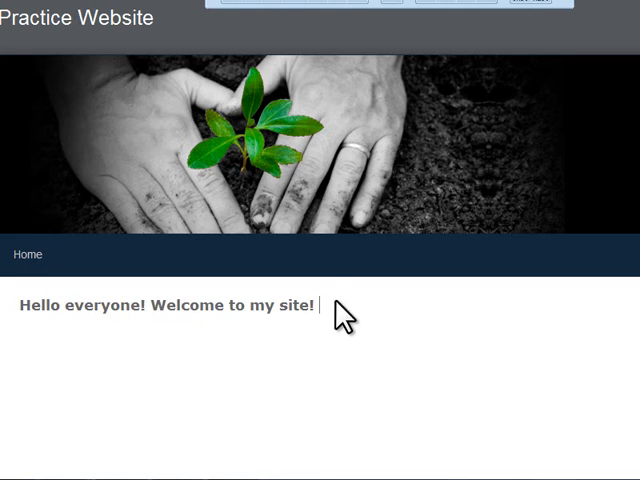
pyautogui.moveTo(302, 428)
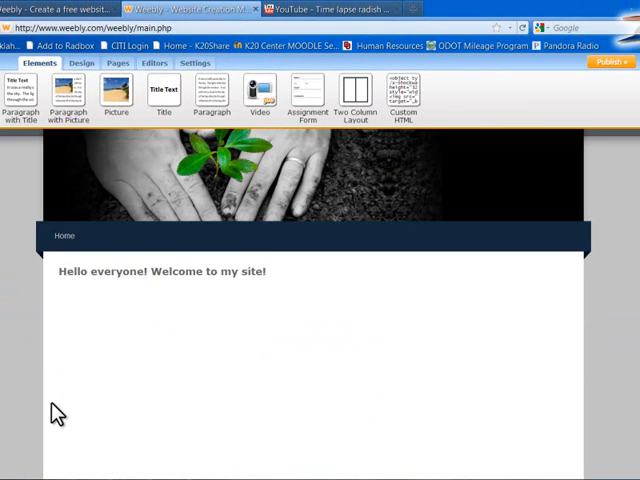
pyautogui.moveTo(168, 348)
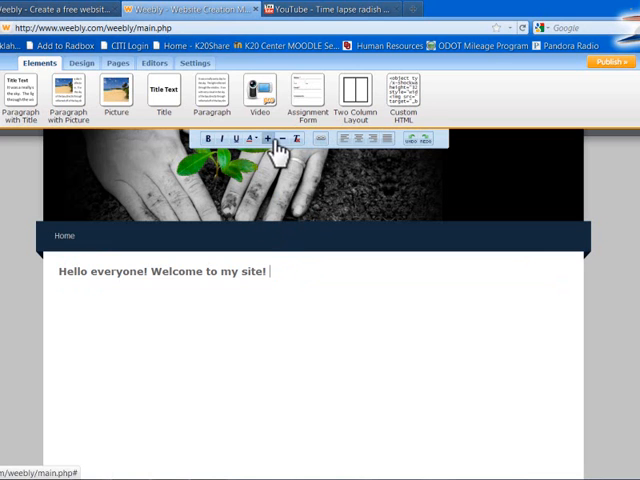
pyautogui.moveTo(368, 152)
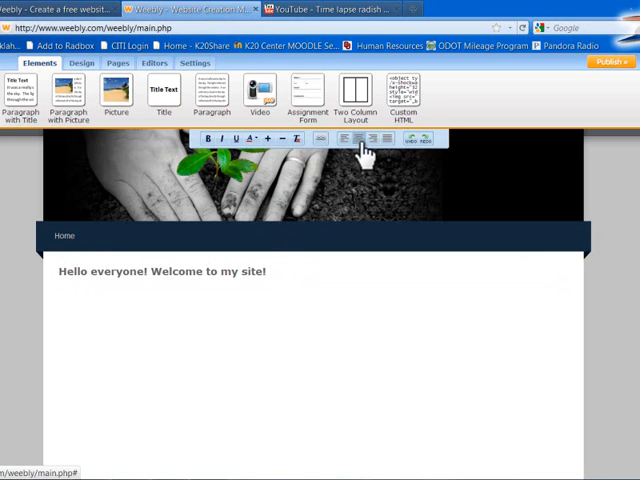
pyautogui.moveTo(350, 156)
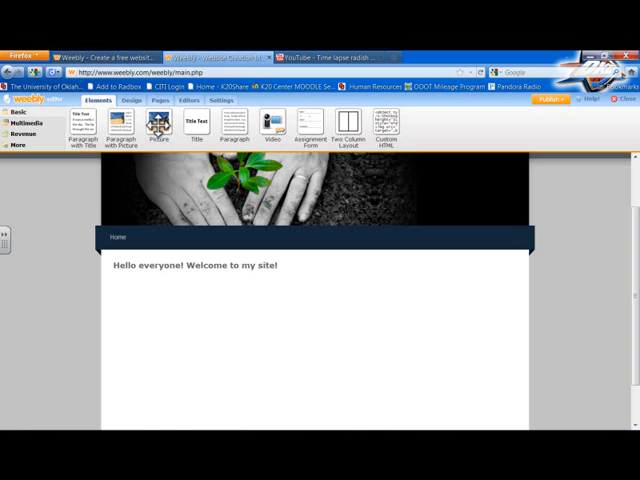
# Step: Drop a Picture element under the welcome heading and start choosing its image
pyautogui.moveTo(160, 130); pyautogui.dragTo(164, 304)
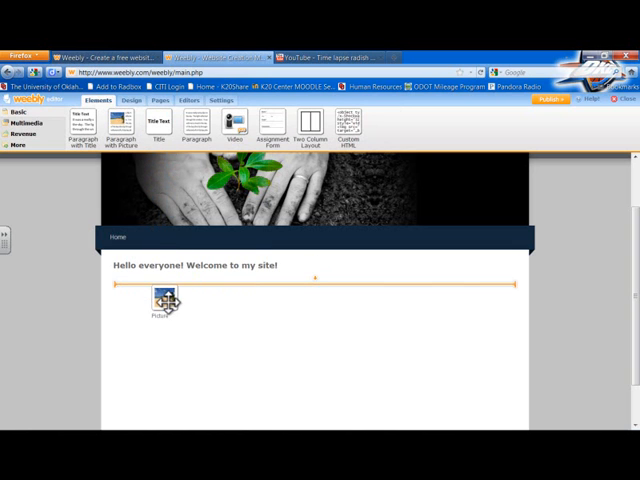
pyautogui.moveTo(168, 300); pyautogui.dragTo(168, 262)
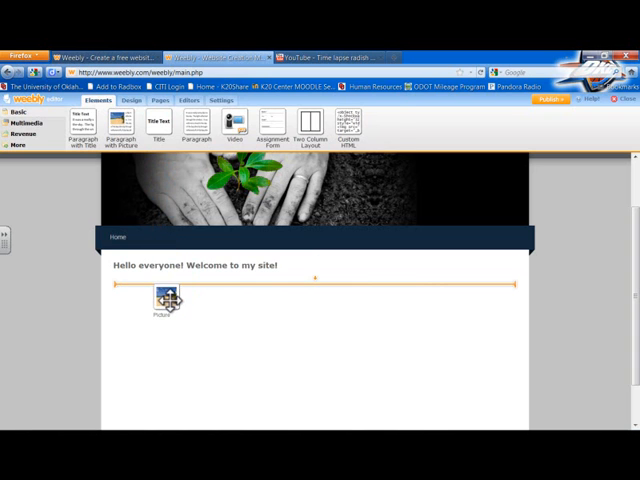
pyautogui.moveTo(170, 300); pyautogui.dragTo(310, 310)
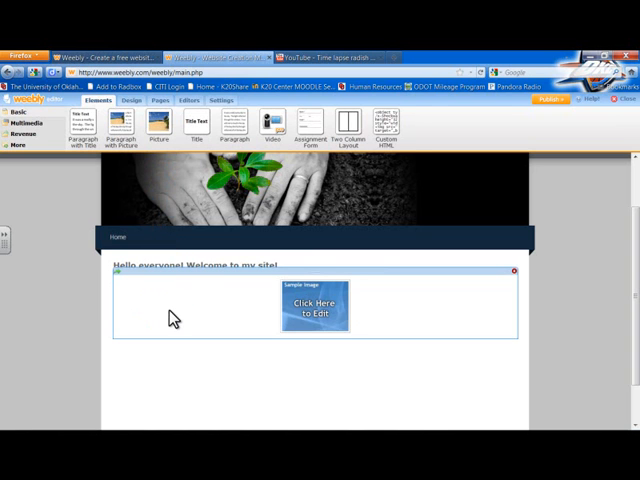
pyautogui.moveTo(332, 312)
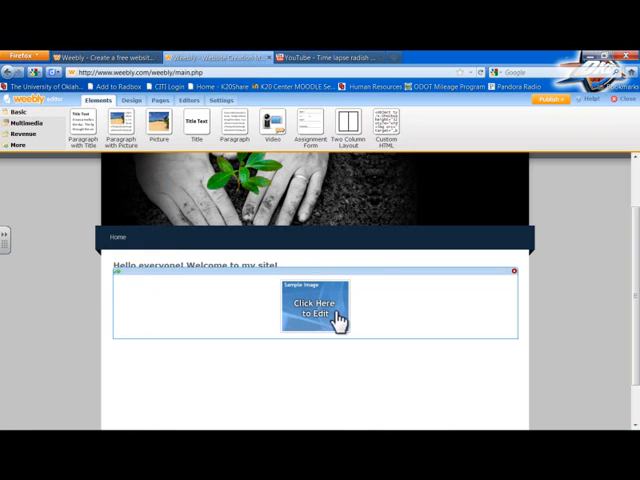
pyautogui.moveTo(330, 320)
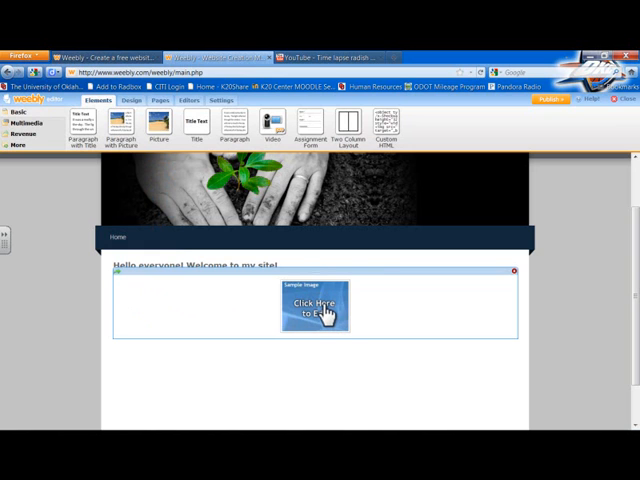
pyautogui.click(308, 304)
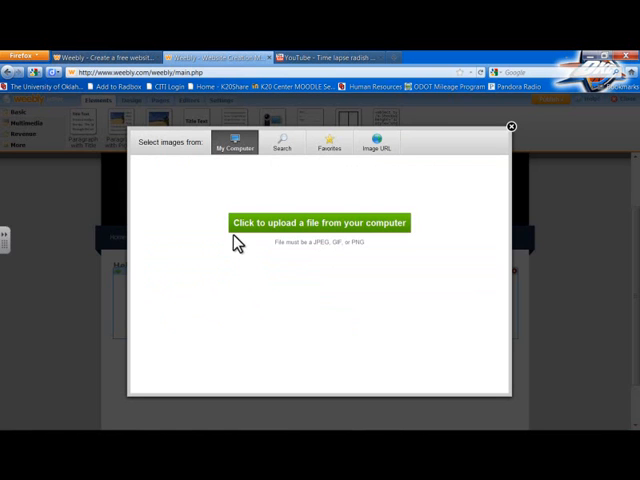
pyautogui.moveTo(382, 170)
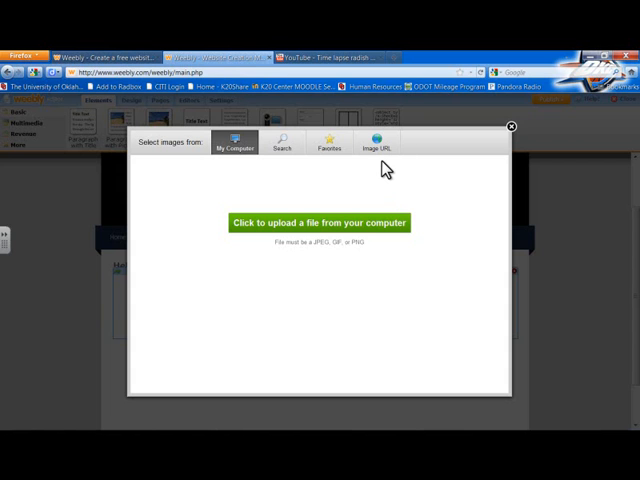
pyautogui.moveTo(264, 204)
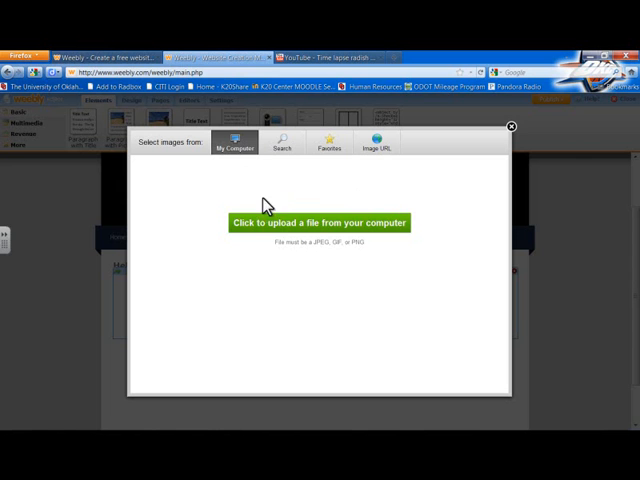
pyautogui.moveTo(278, 232)
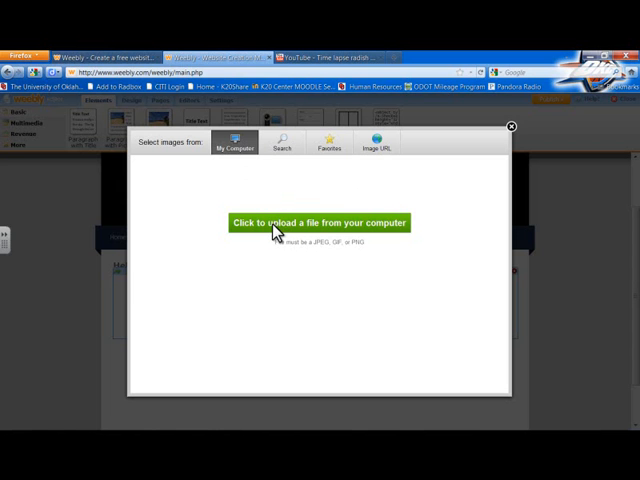
# Step: Upload the cotton plant photo from the computer into the picture block
pyautogui.click(316, 222)
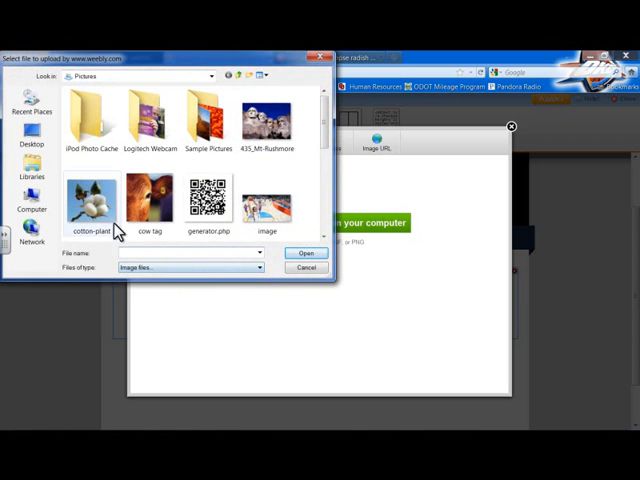
pyautogui.moveTo(96, 200)
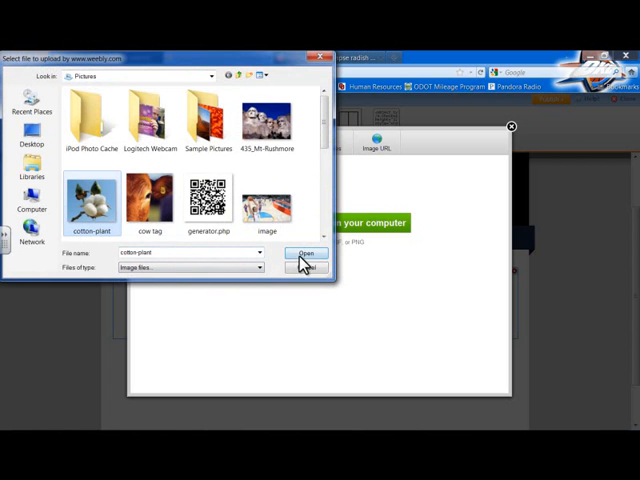
pyautogui.click(304, 252)
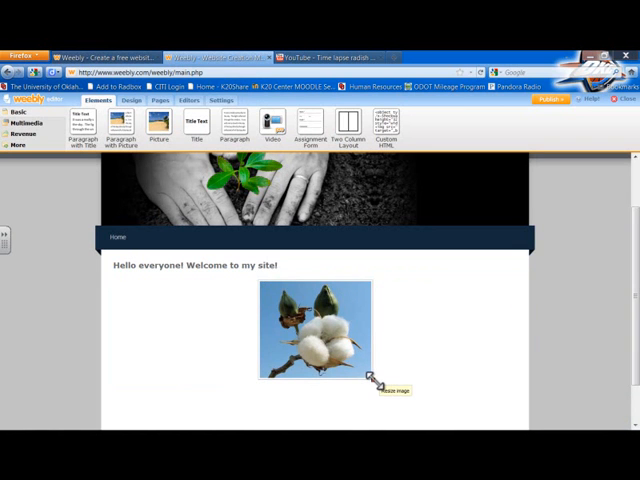
# Step: Set the cotton picture's Position to Left via the image toolbar
pyautogui.click(310, 340)
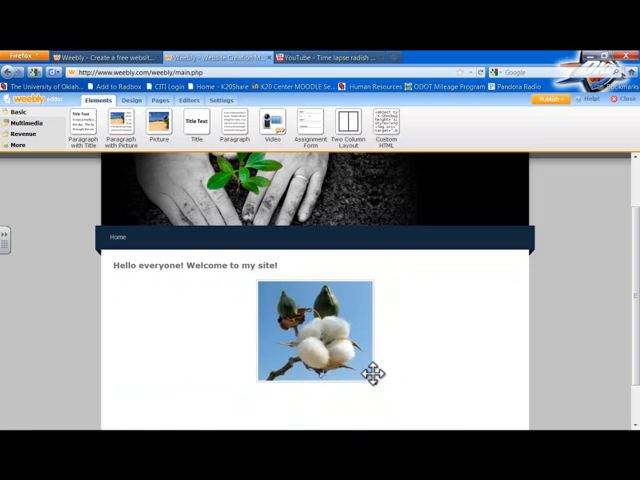
pyautogui.click(310, 340)
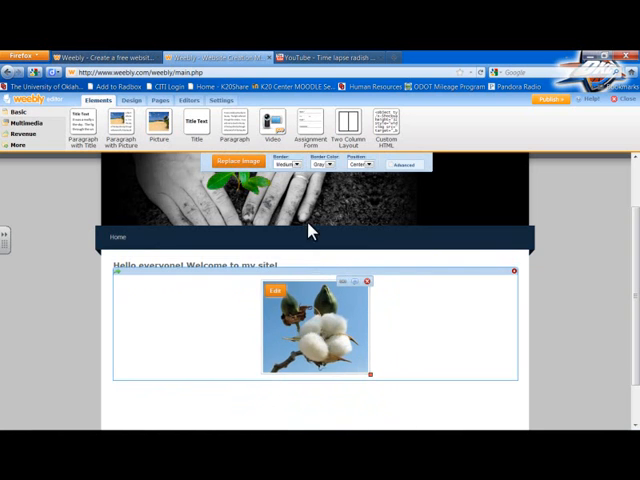
pyautogui.moveTo(310, 170)
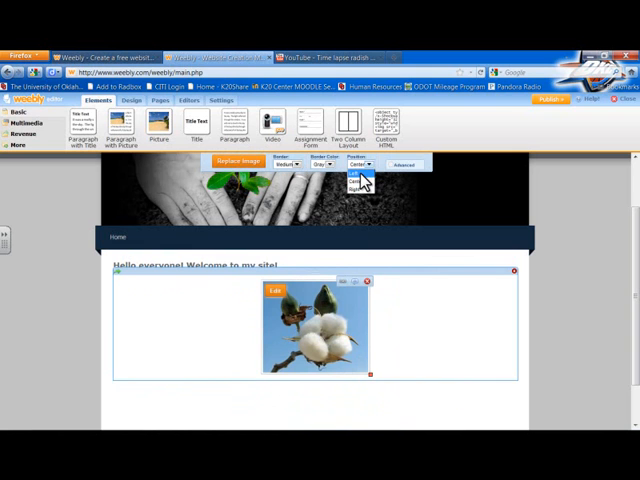
pyautogui.click(360, 172)
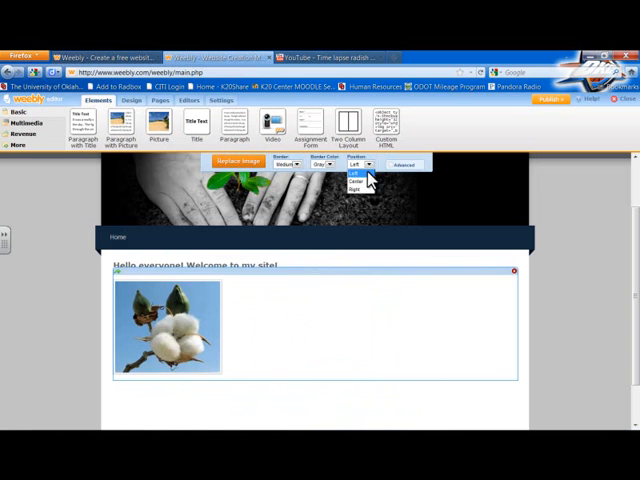
pyautogui.click(356, 178)
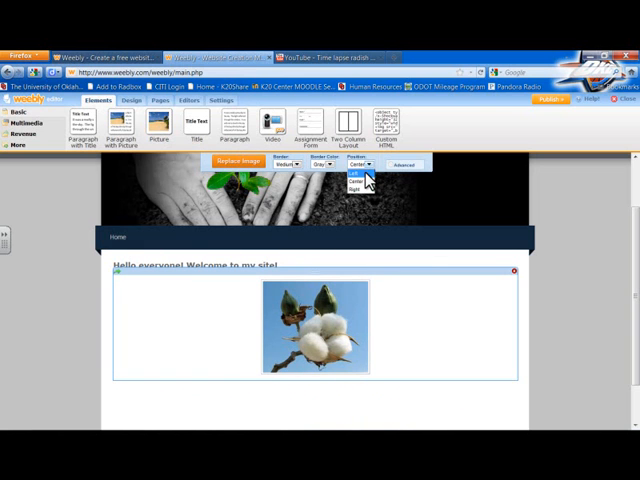
pyautogui.click(356, 172)
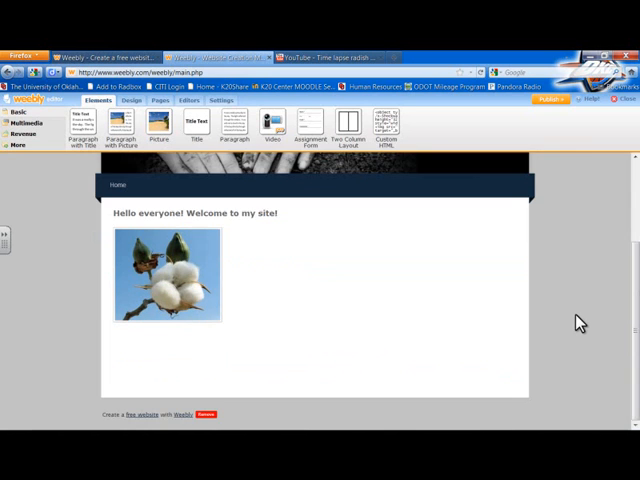
pyautogui.click(164, 276)
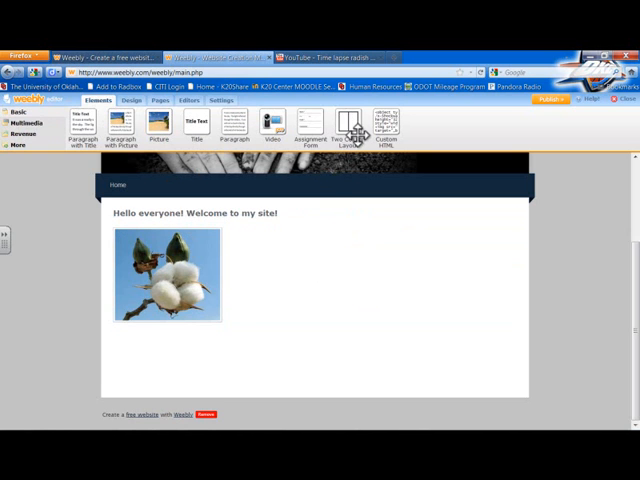
pyautogui.moveTo(58, 212)
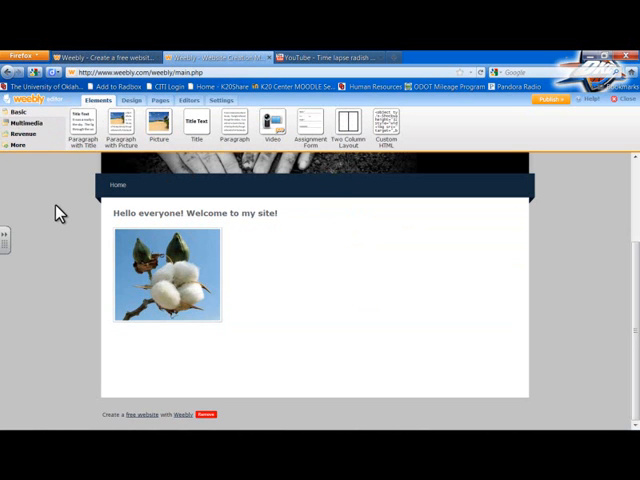
pyautogui.moveTo(36, 168)
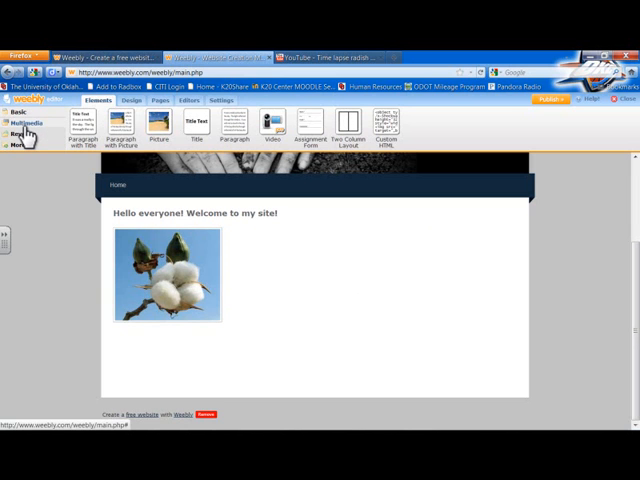
# Step: From the Multimedia elements, drag a YouTube Video block below the cotton picture
pyautogui.click(24, 122)
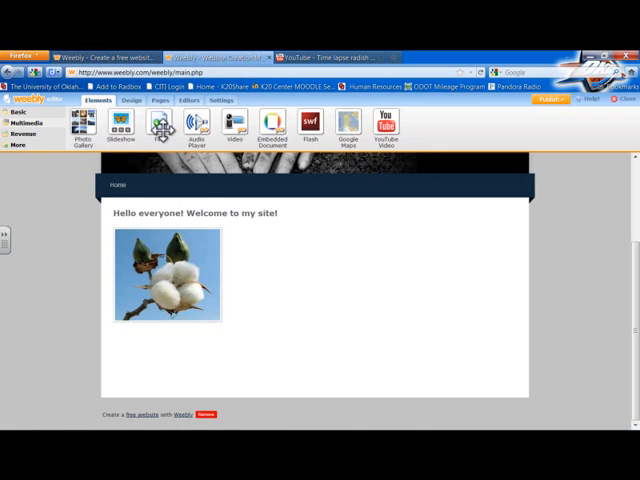
pyautogui.moveTo(164, 128)
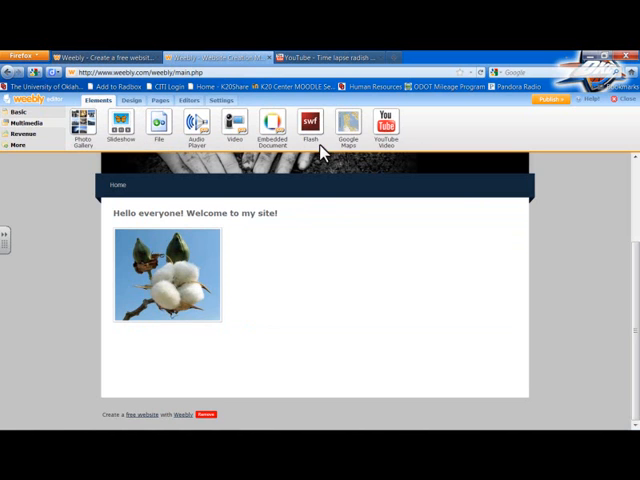
pyautogui.moveTo(378, 142)
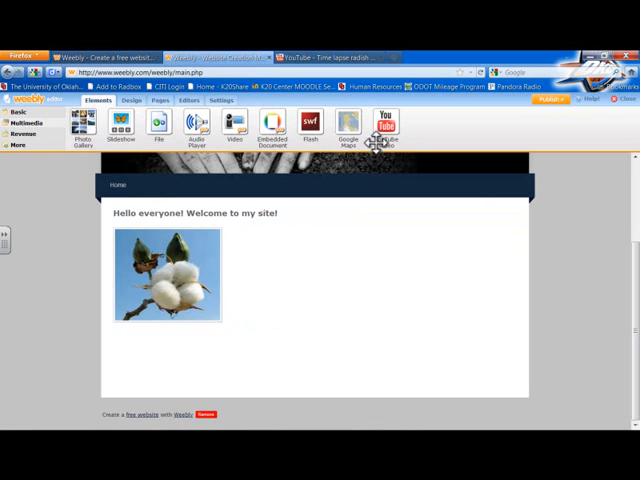
pyautogui.moveTo(384, 128)
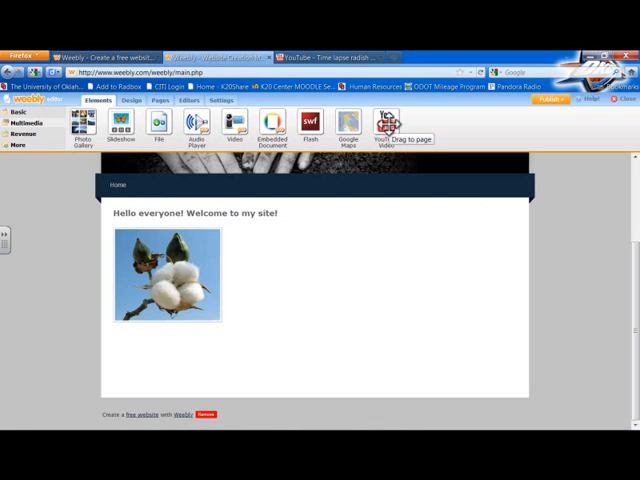
pyautogui.moveTo(384, 122)
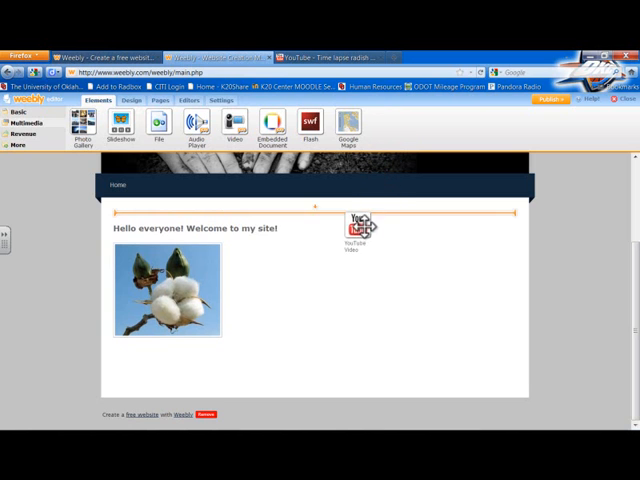
pyautogui.moveTo(364, 224); pyautogui.dragTo(312, 336)
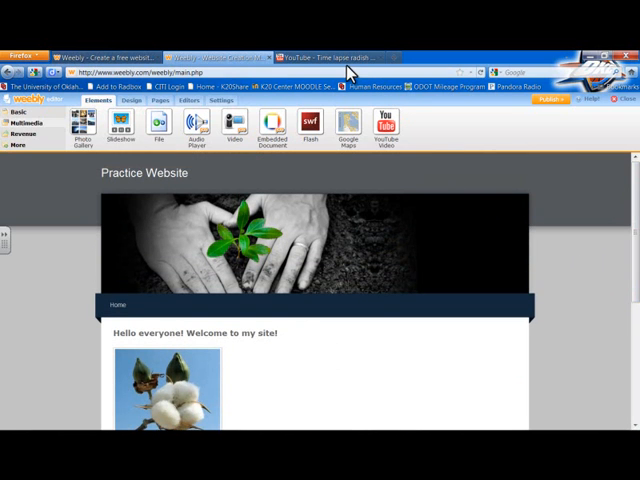
# Step: Copy the radish seeds time-lapse video's URL from YouTube and return to Weebly
pyautogui.click(344, 56)
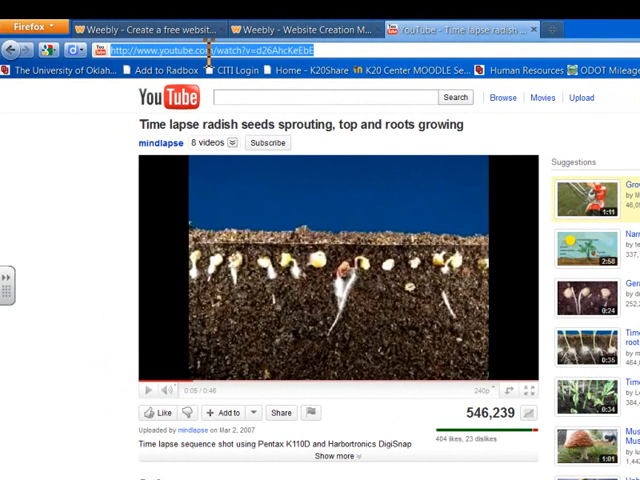
pyautogui.rightClick(204, 50)
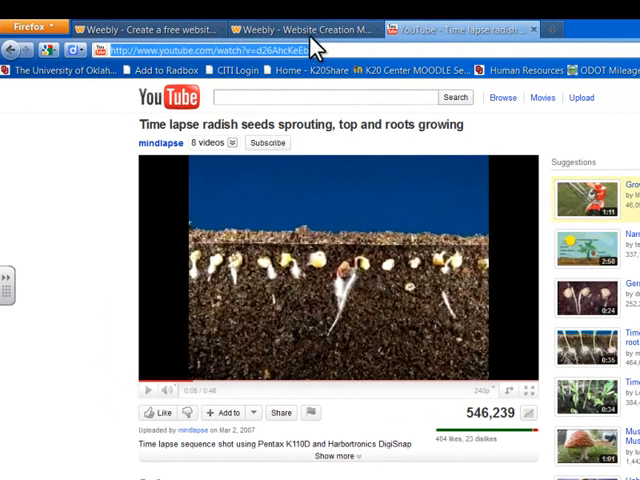
pyautogui.click(290, 30)
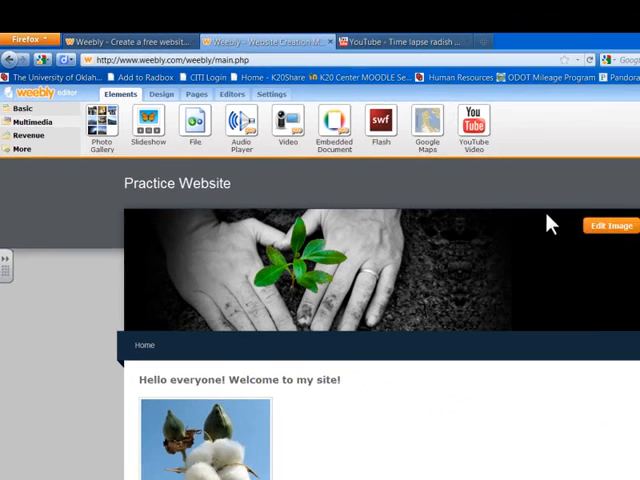
# Step: Paste the radish video URL into the YouTube block so it replaces the placeholder clip
pyautogui.scroll(-3)
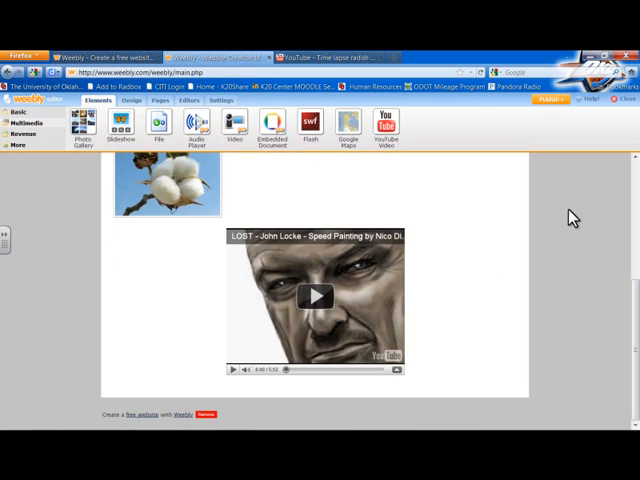
pyautogui.click(312, 296)
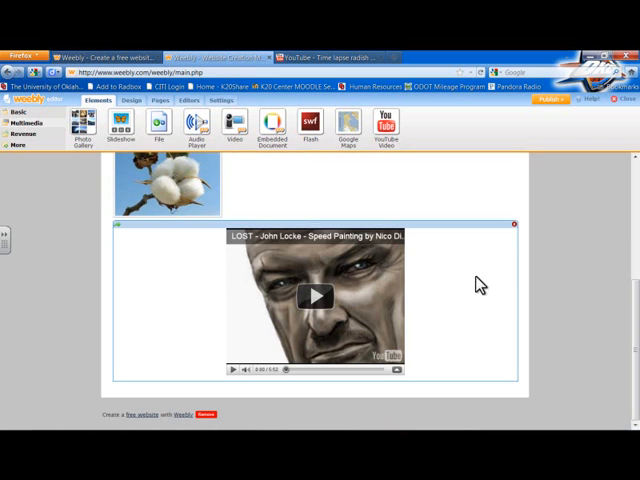
pyautogui.moveTo(200, 288)
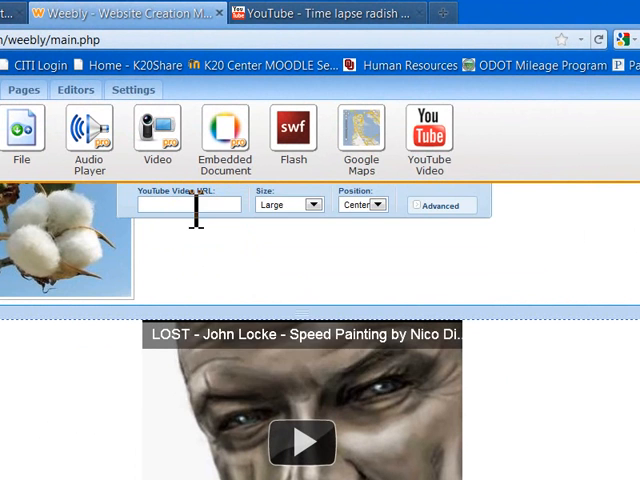
pyautogui.rightClick(190, 204)
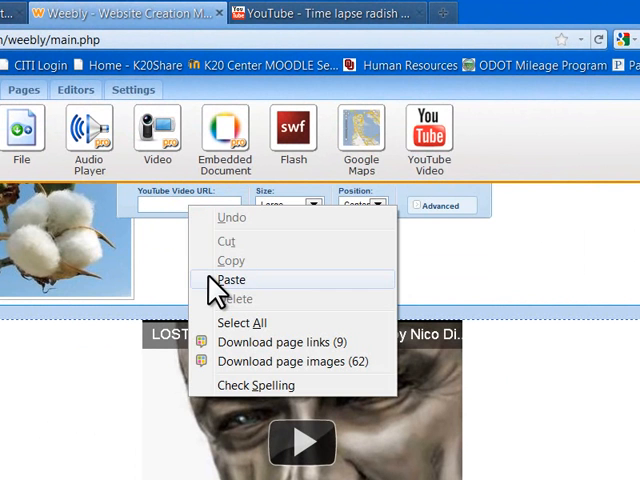
pyautogui.click(232, 280)
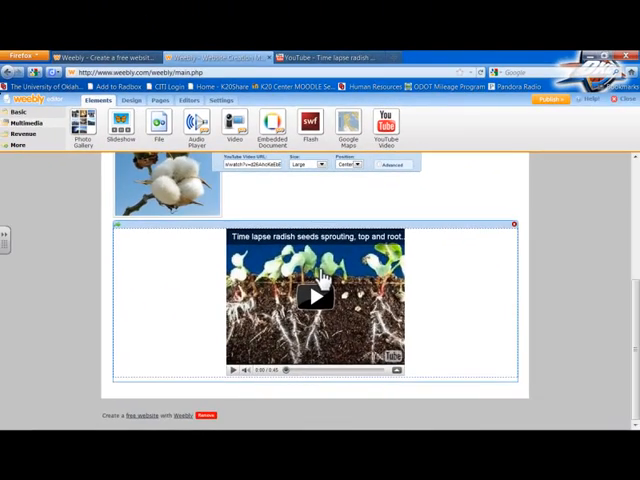
pyautogui.moveTo(530, 260)
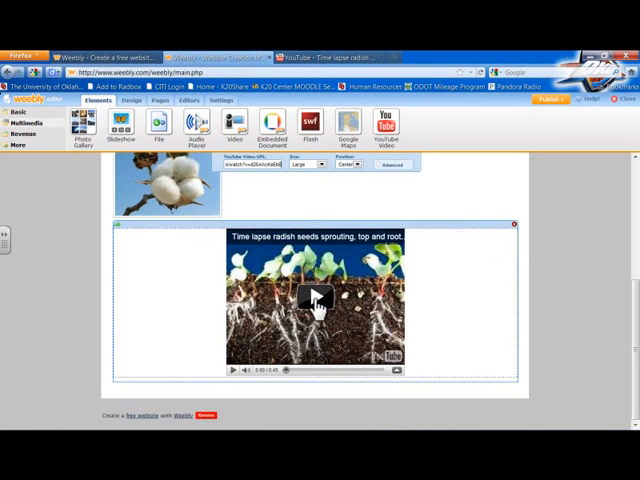
pyautogui.moveTo(496, 180)
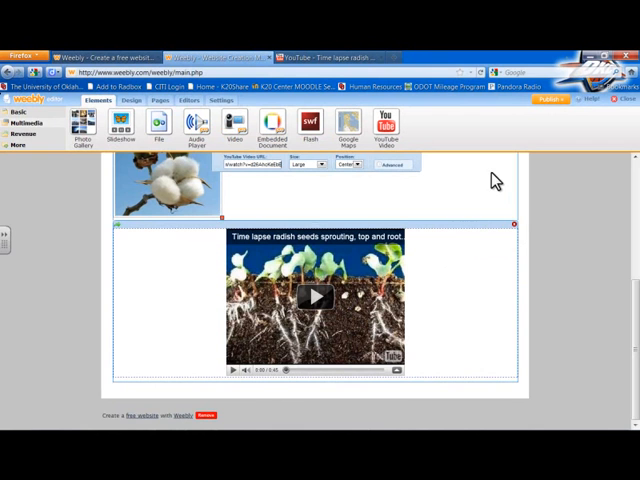
pyautogui.moveTo(500, 196)
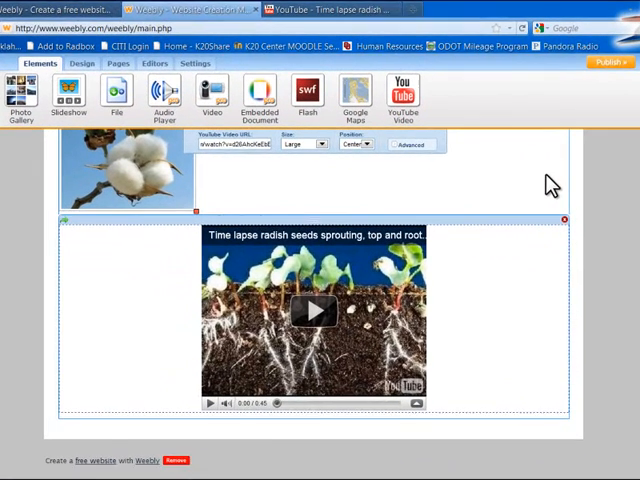
pyautogui.click(128, 170)
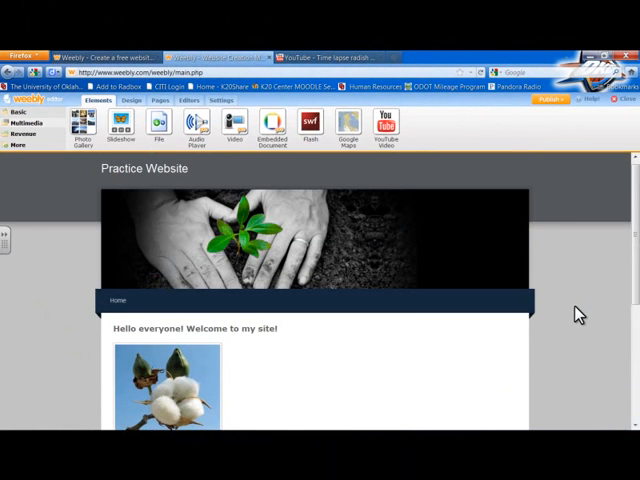
# Step: Show the Revenue element category with Google AdSense and product blocks
pyautogui.scroll(-3)
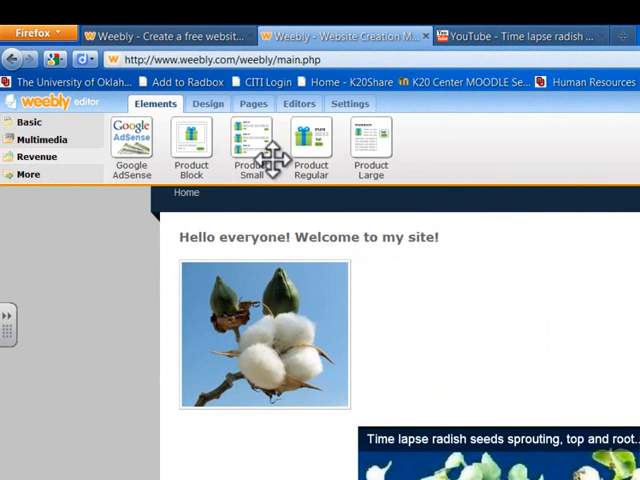
pyautogui.moveTo(300, 140)
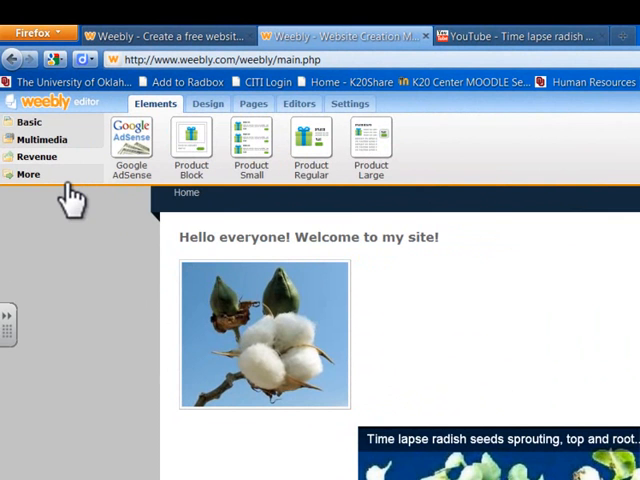
# Step: Browse the More element groups: Forms, Fun and Misc subcategories
pyautogui.click(28, 172)
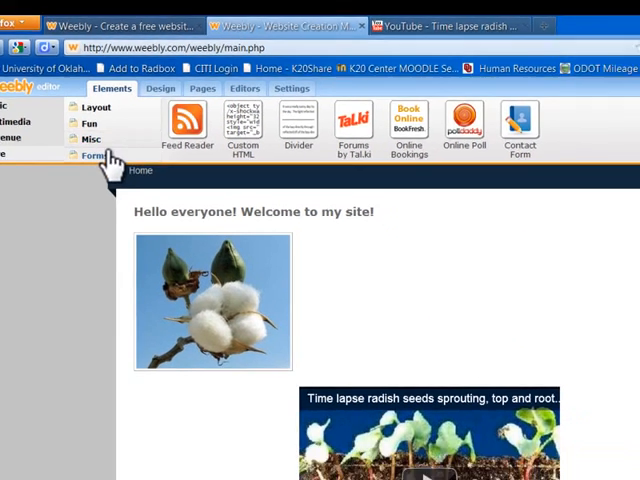
pyautogui.click(92, 156)
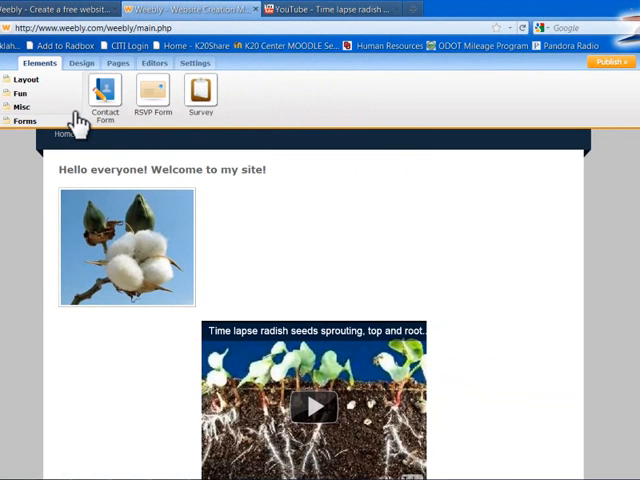
pyautogui.click(28, 80)
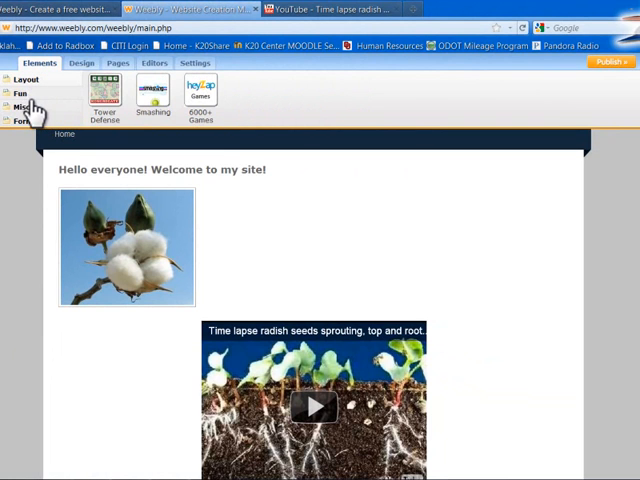
pyautogui.click(20, 108)
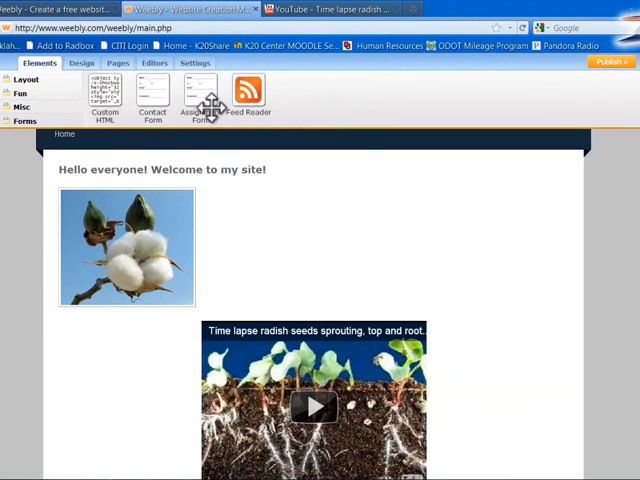
pyautogui.click(126, 244)
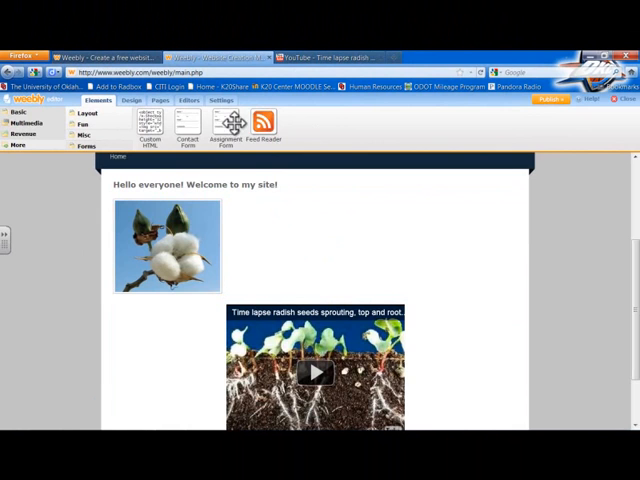
pyautogui.moveTo(328, 122)
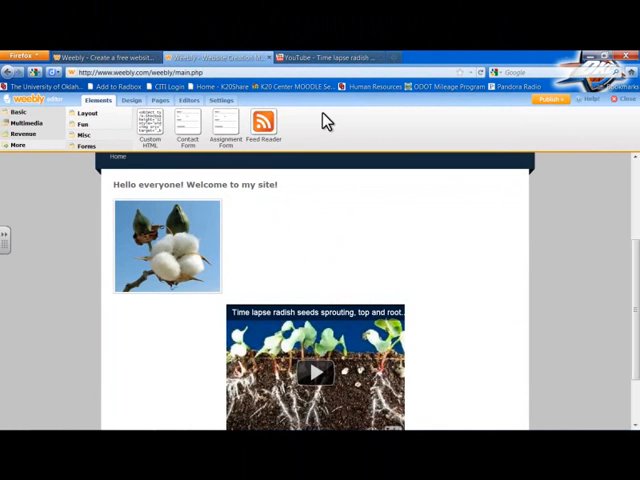
pyautogui.moveTo(298, 136)
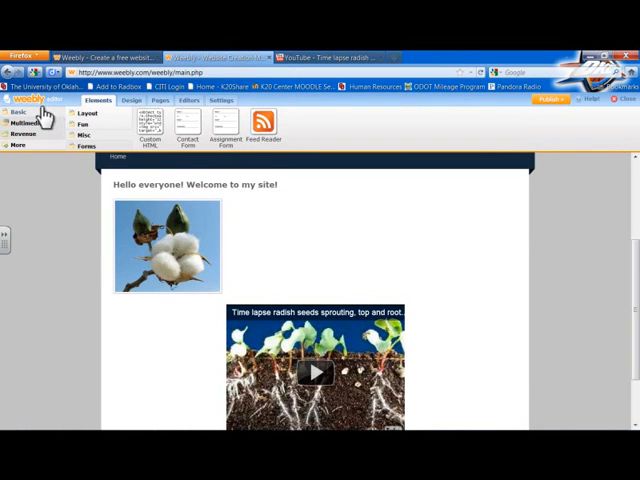
# Step: Return the Elements sidebar to its Basic text and picture elements
pyautogui.click(10, 108)
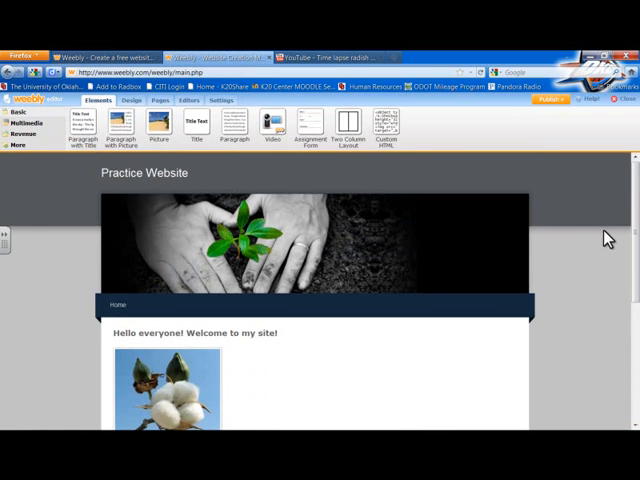
pyautogui.moveTo(256, 220)
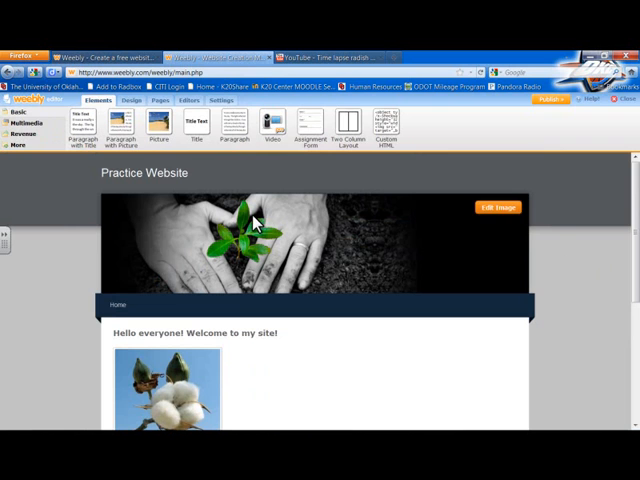
pyautogui.moveTo(64, 258)
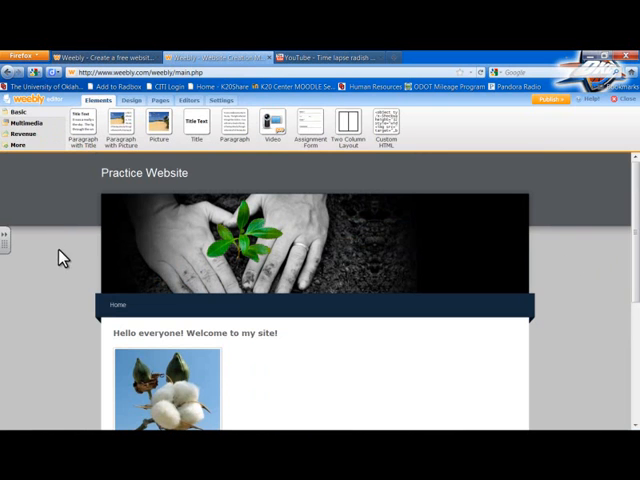
pyautogui.moveTo(96, 144)
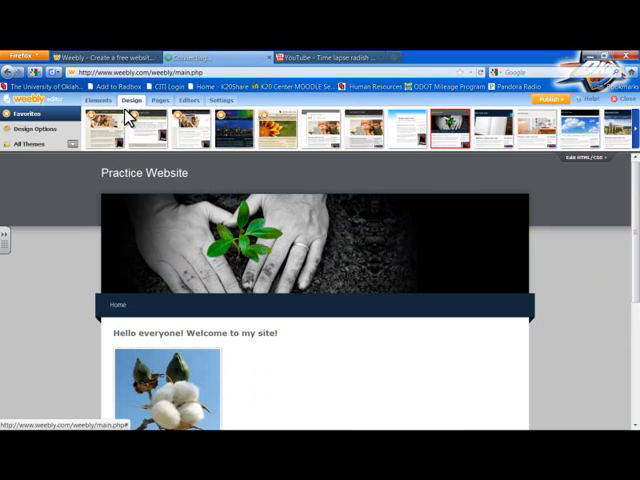
pyautogui.click(100, 100)
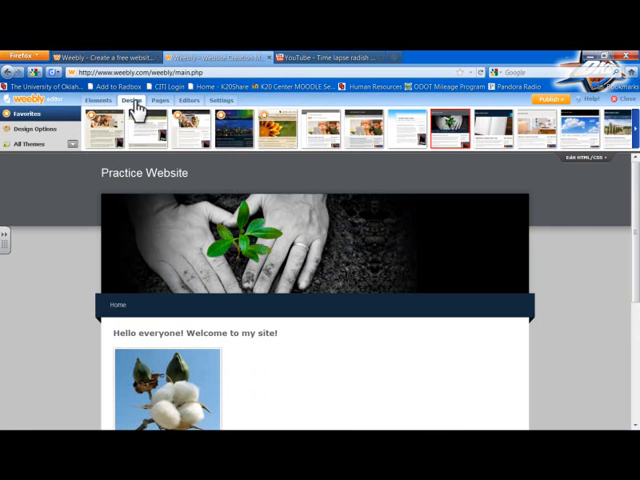
pyautogui.moveTo(304, 148)
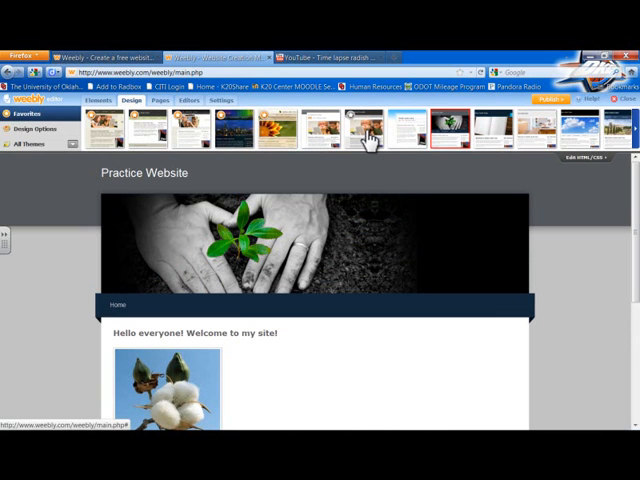
pyautogui.click(364, 122)
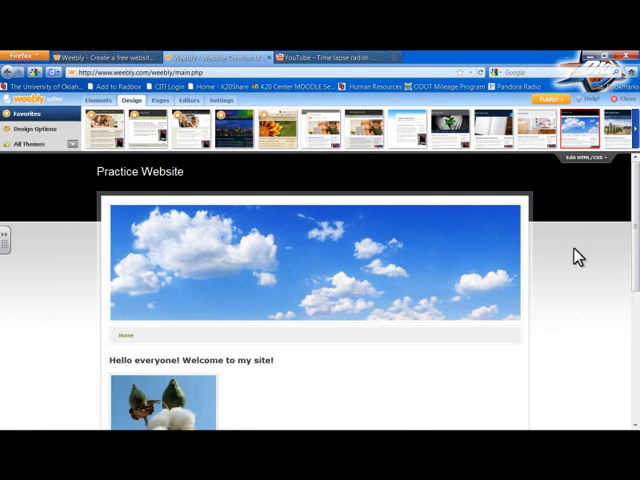
pyautogui.moveTo(348, 144)
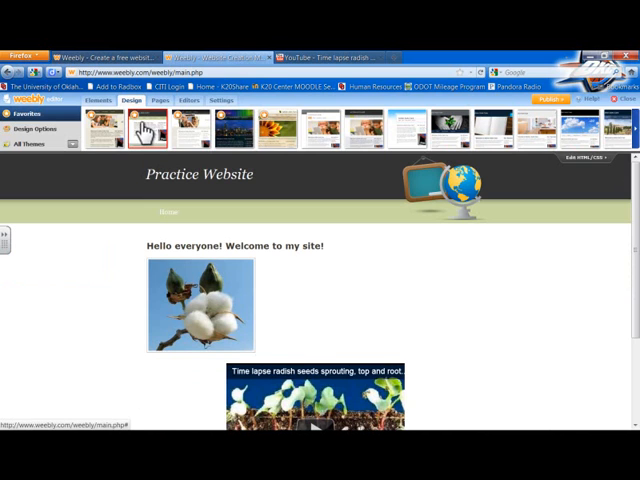
pyautogui.click(452, 120)
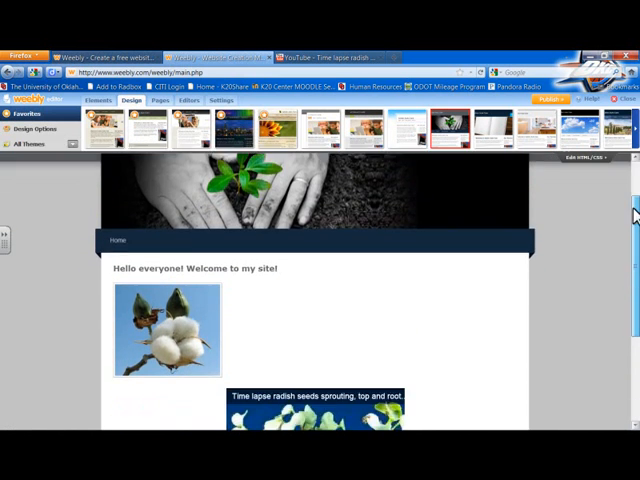
pyautogui.scroll(3)
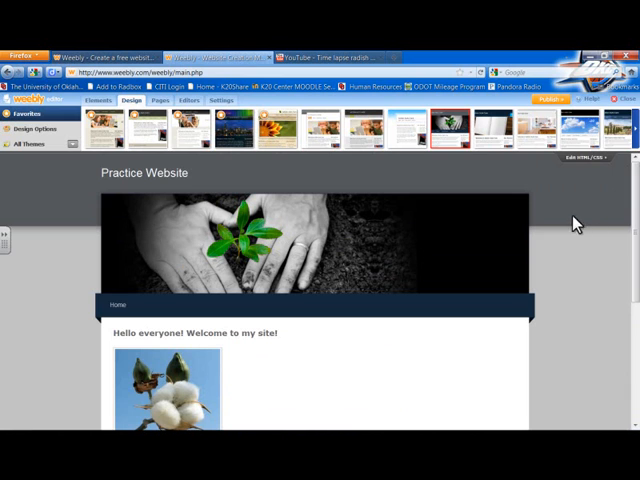
pyautogui.moveTo(568, 208)
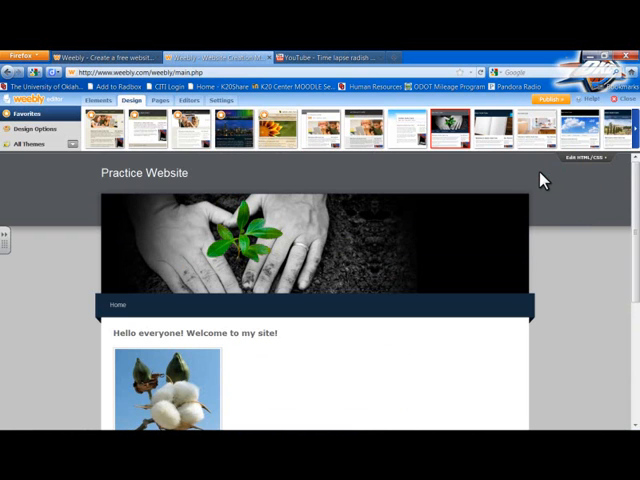
pyautogui.moveTo(524, 220)
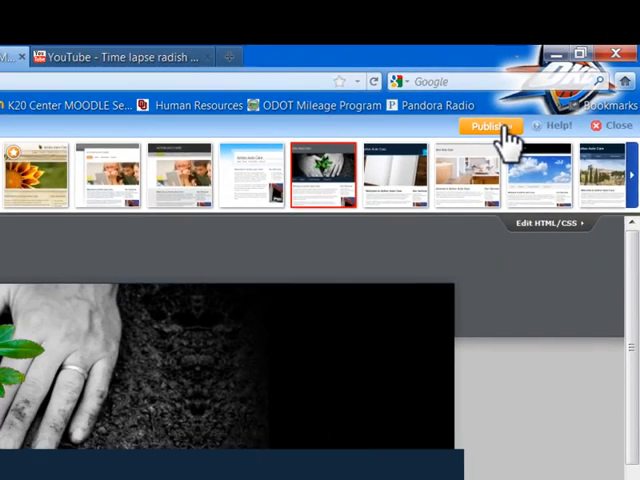
# Step: Publish the site to practiceweebly1.weebly.com and dismiss the Website Published! confirmation
pyautogui.click(488, 126)
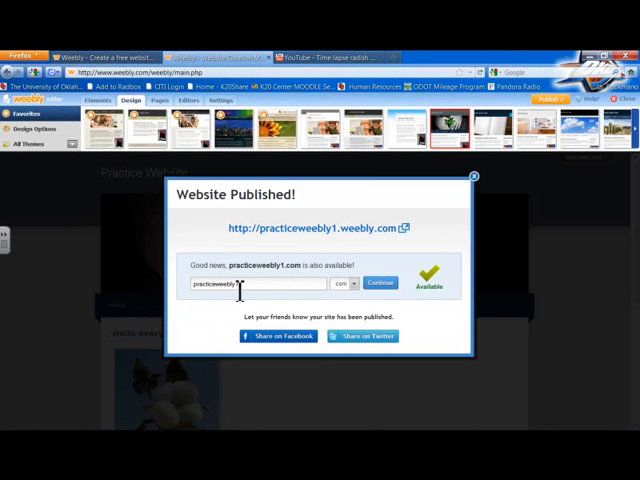
pyautogui.moveTo(300, 236)
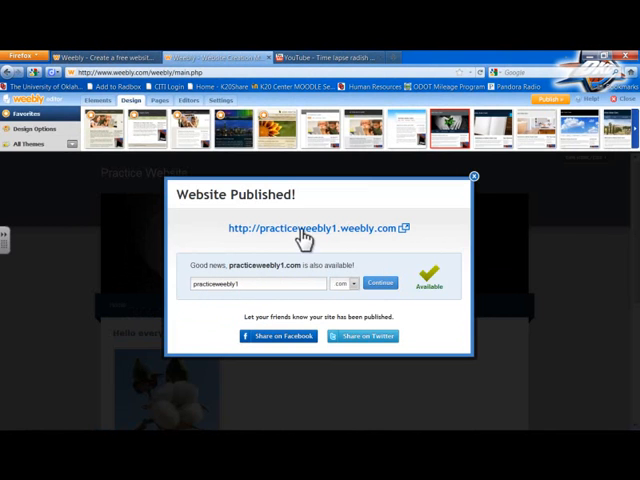
pyautogui.moveTo(400, 240)
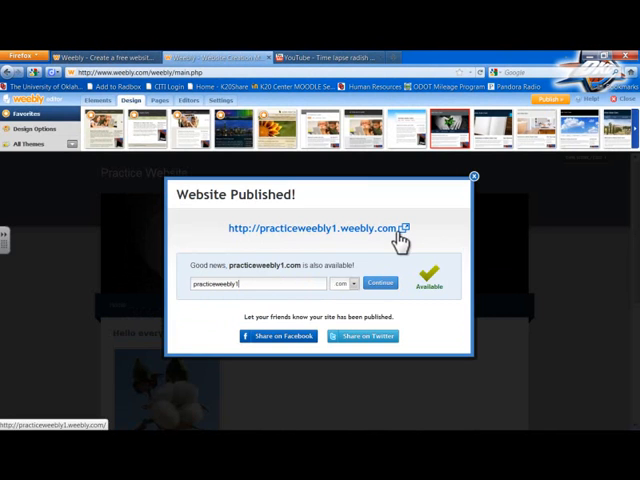
pyautogui.moveTo(282, 356)
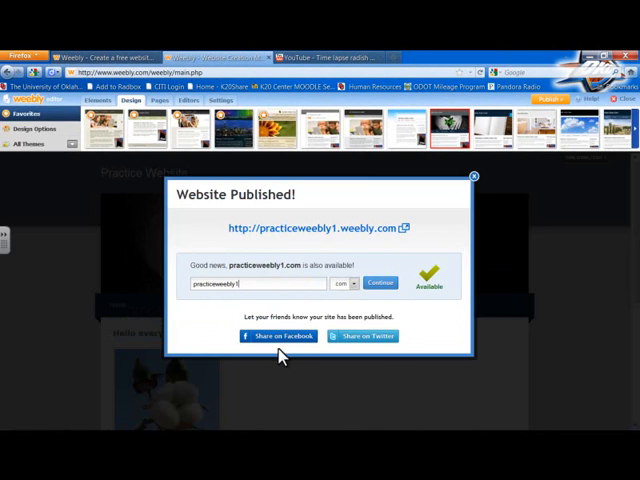
pyautogui.moveTo(478, 180)
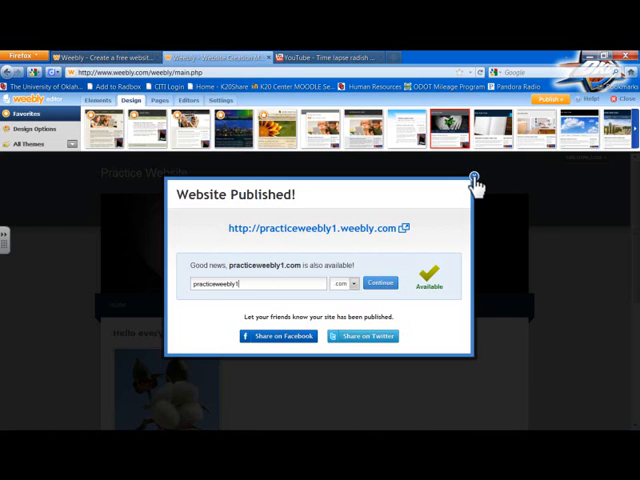
pyautogui.click(480, 178)
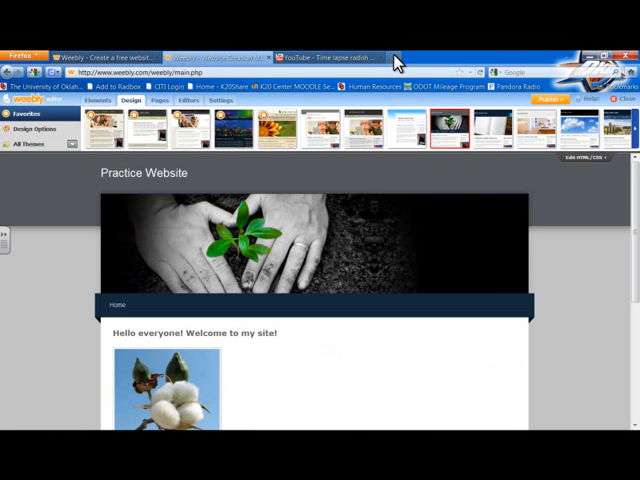
# Step: Load practiceweebly1.weebly.com in a new tab via the Practice Website address suggestion
pyautogui.click(408, 56)
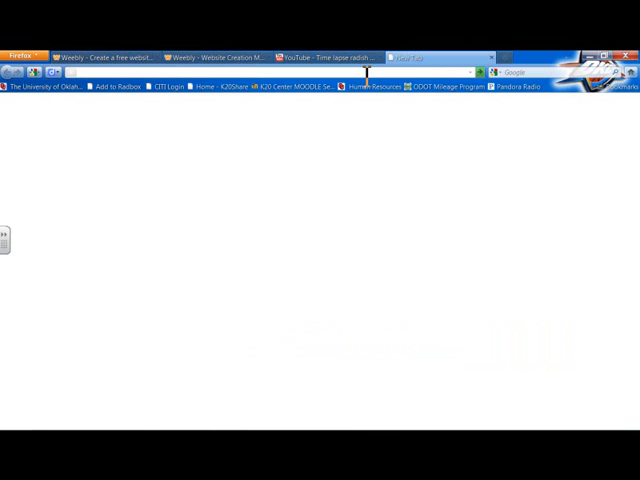
pyautogui.write('practi')
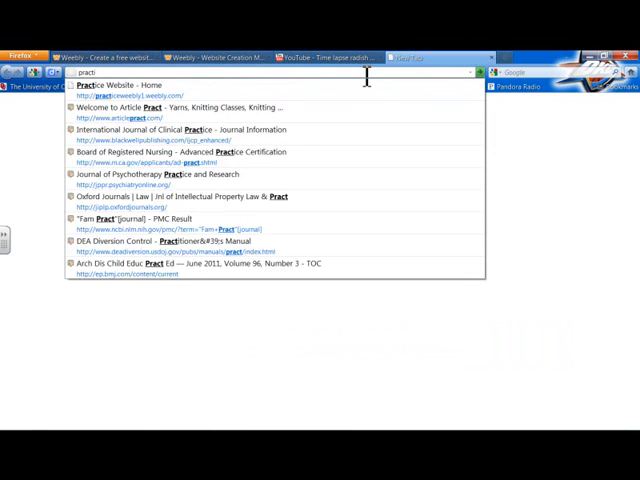
pyautogui.write('ceweebl')
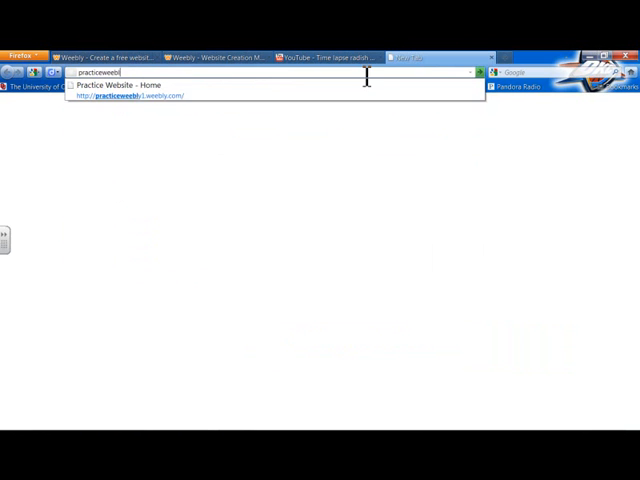
pyautogui.write('1.weebly.com/')
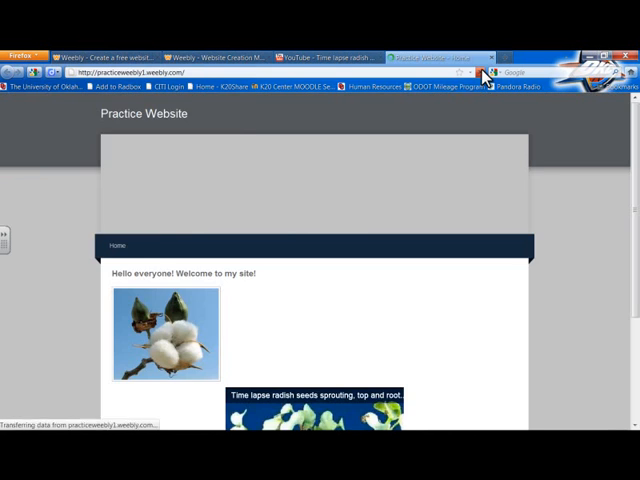
pyautogui.scroll(-3)
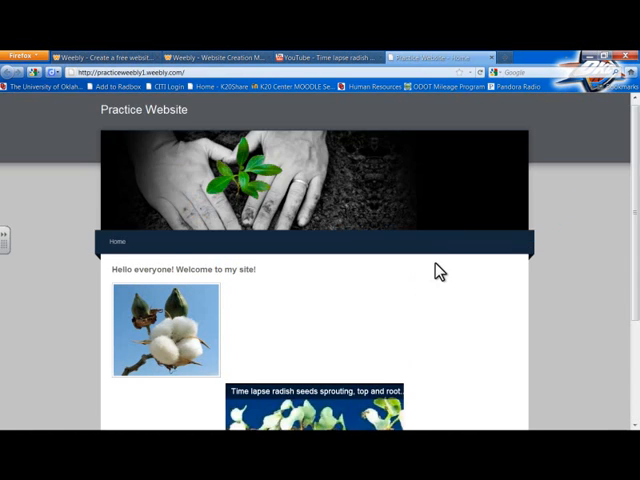
pyautogui.scroll(-3)
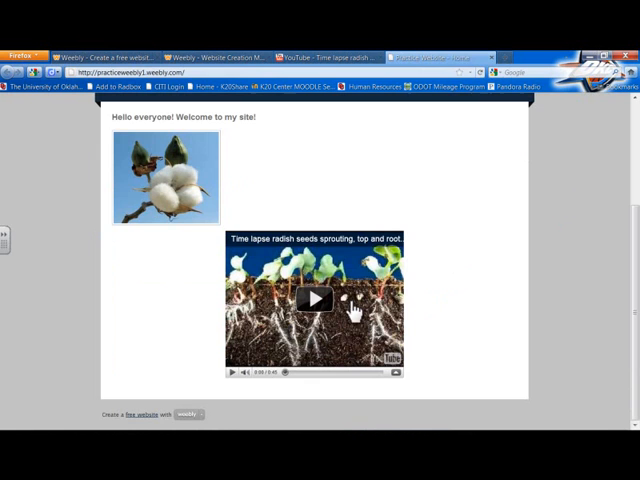
pyautogui.moveTo(422, 298)
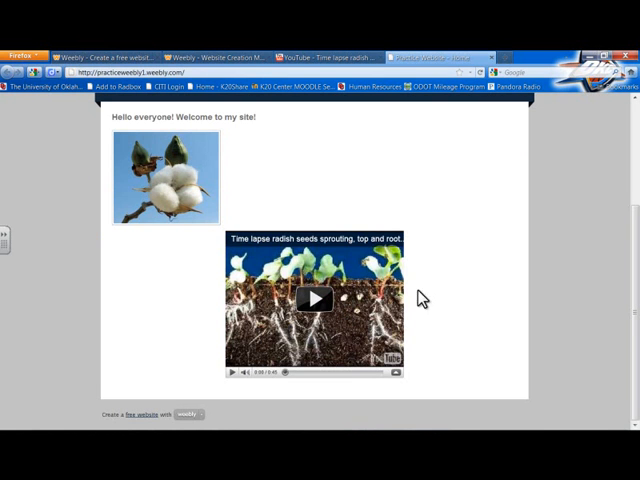
pyautogui.click(316, 300)
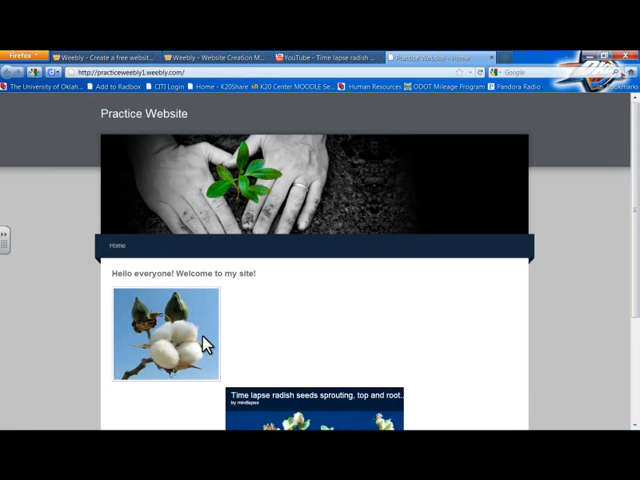
pyautogui.moveTo(278, 288)
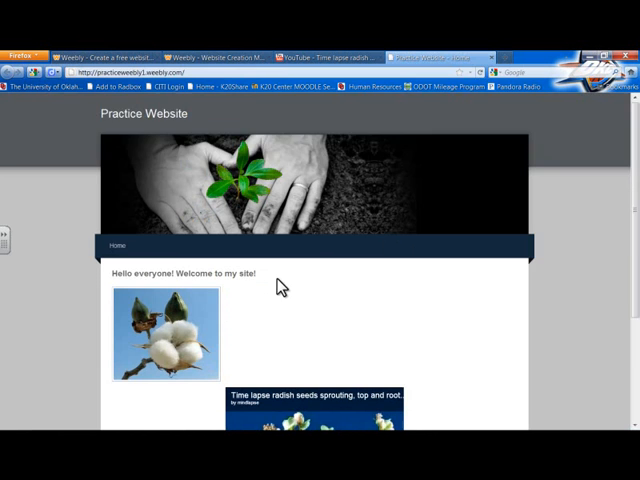
pyautogui.scroll(-3)
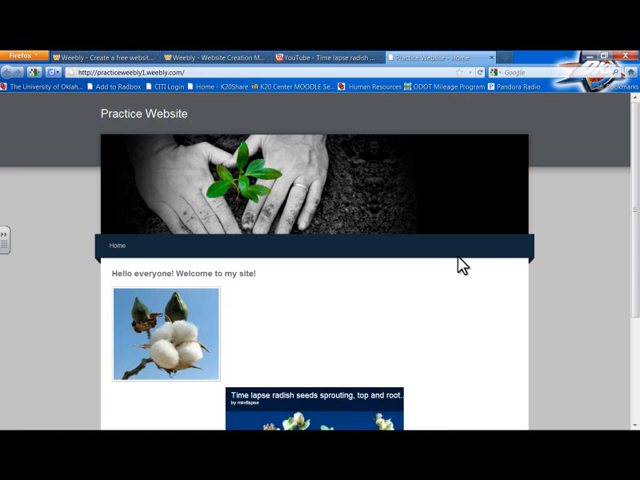
pyautogui.moveTo(518, 272)
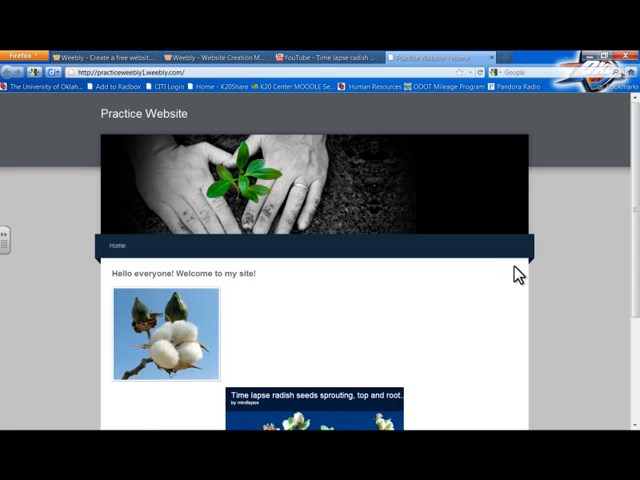
pyautogui.moveTo(472, 272)
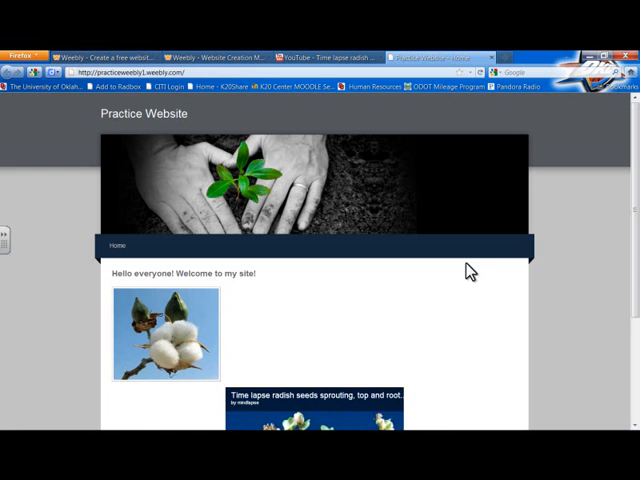